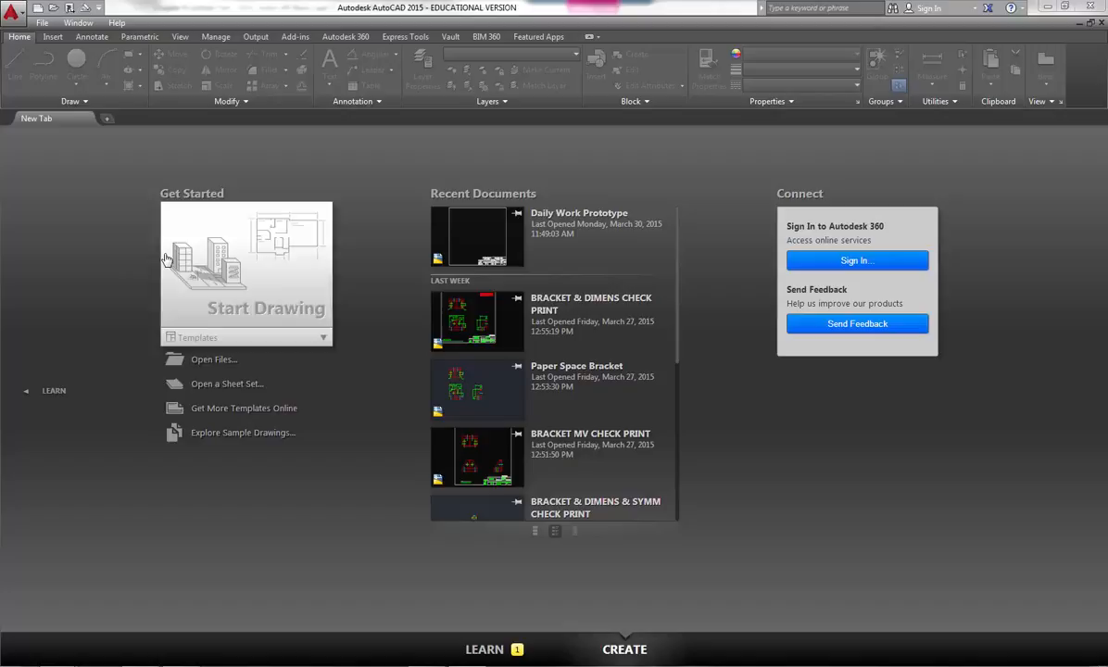
mouse_move(107, 123)
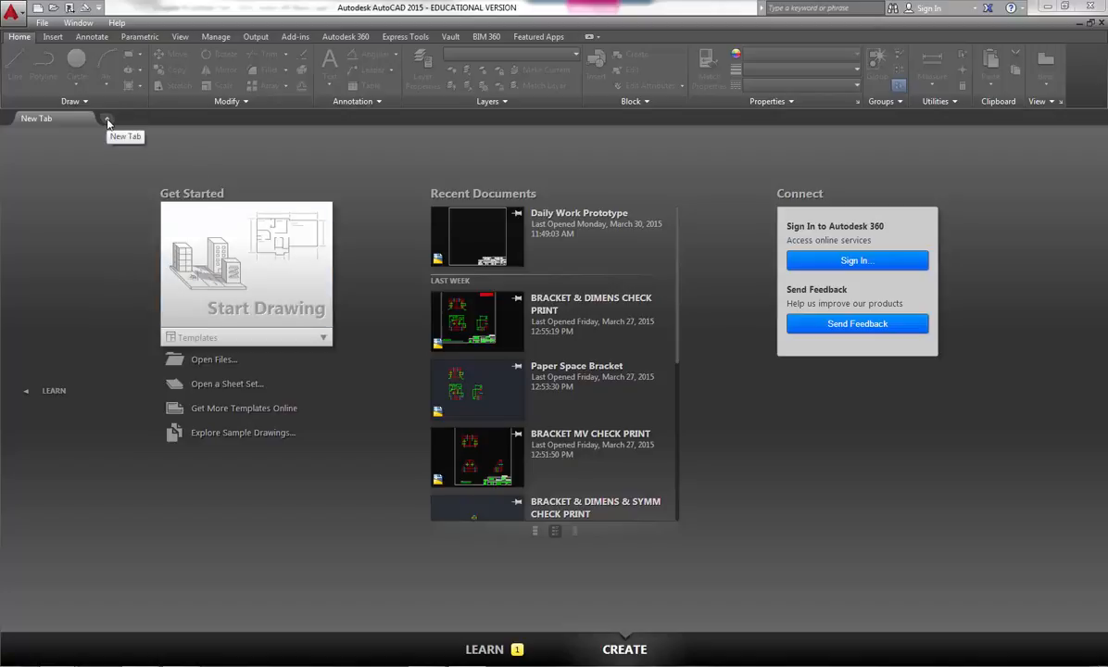
Step: Add a second New Tab start page using the + button beside the first tab
left_click(107, 118)
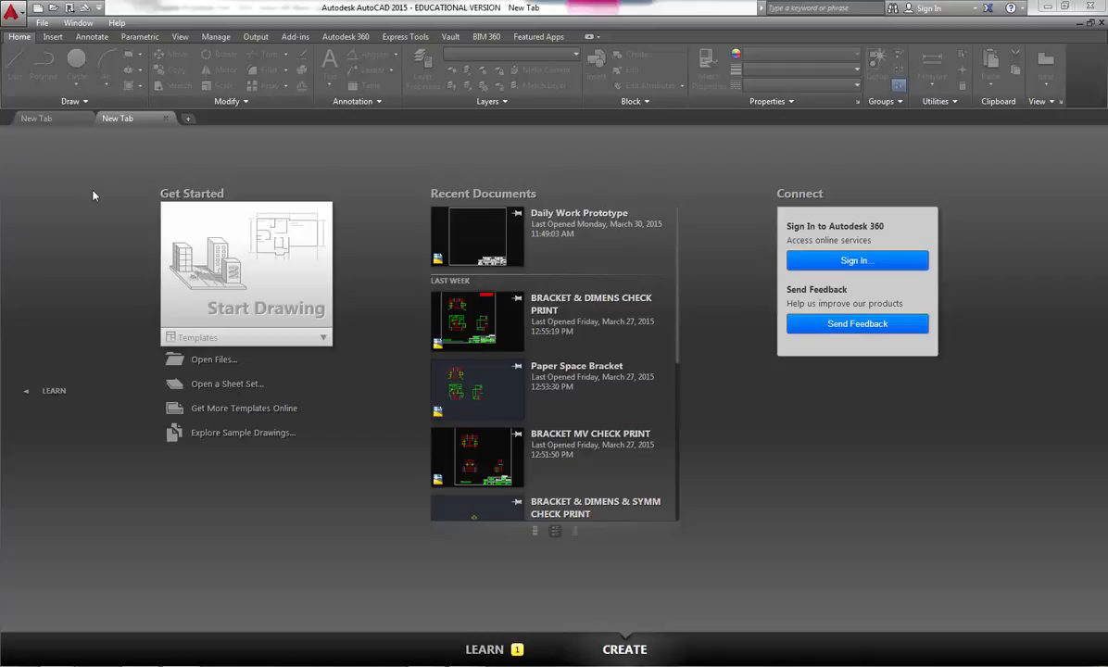
mouse_move(130, 405)
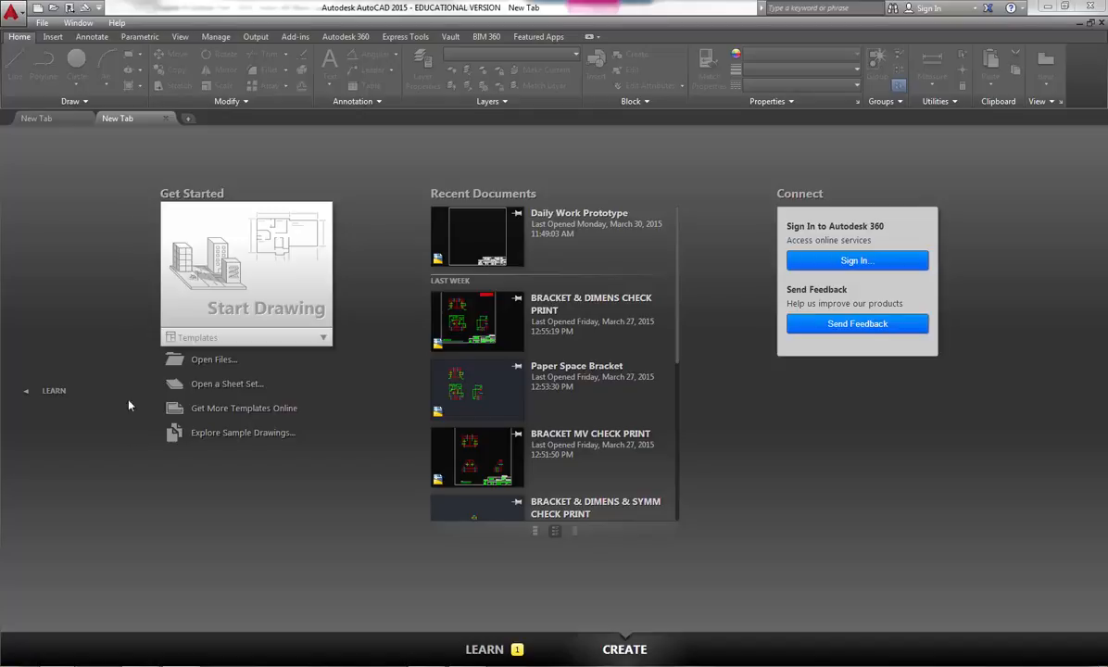
mouse_move(503, 648)
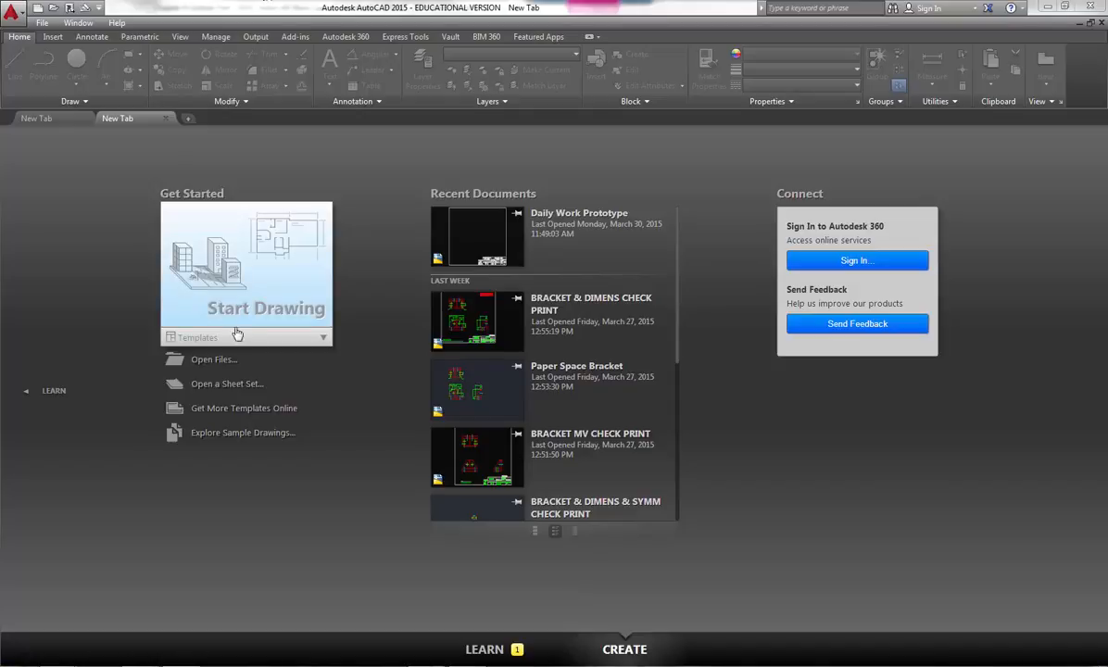
mouse_move(253, 298)
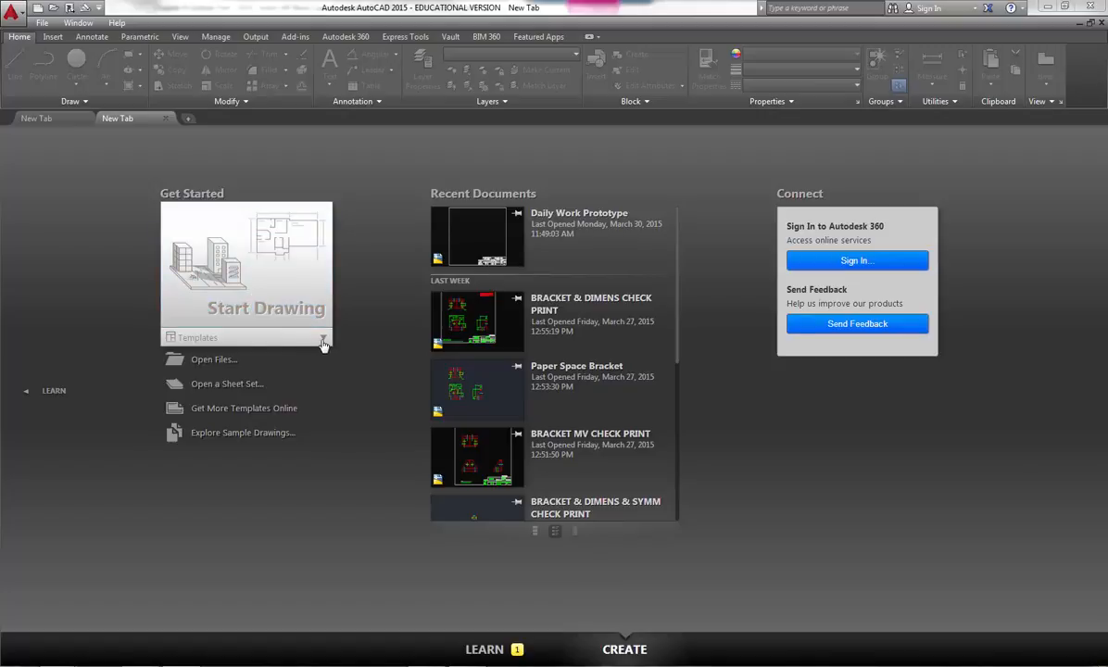
left_click(323, 337)
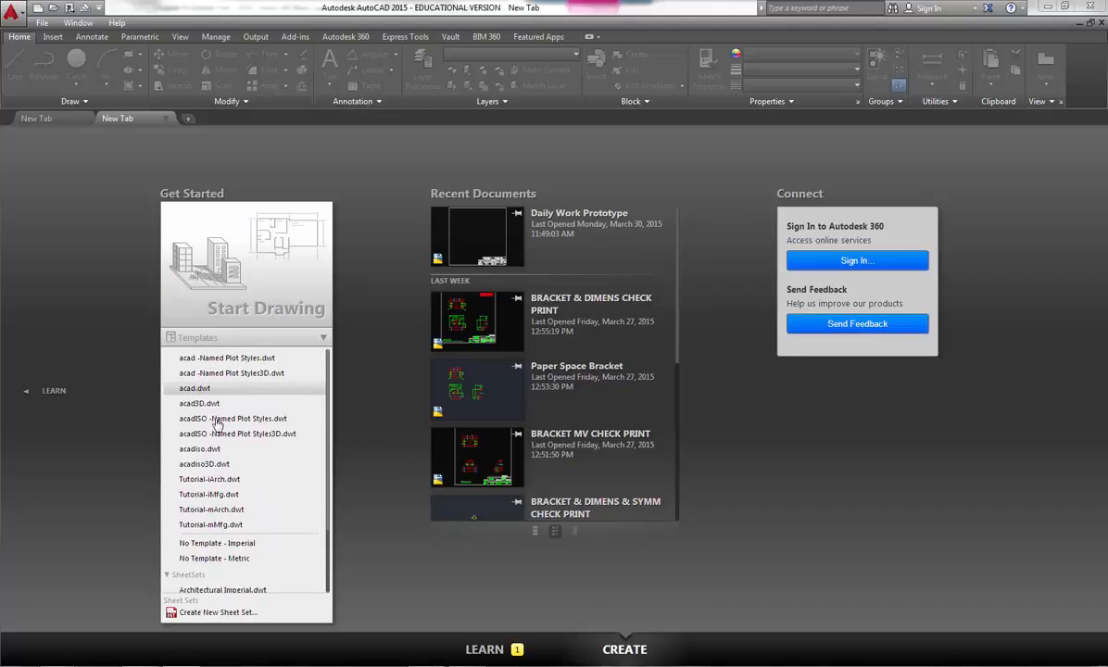
mouse_move(214, 388)
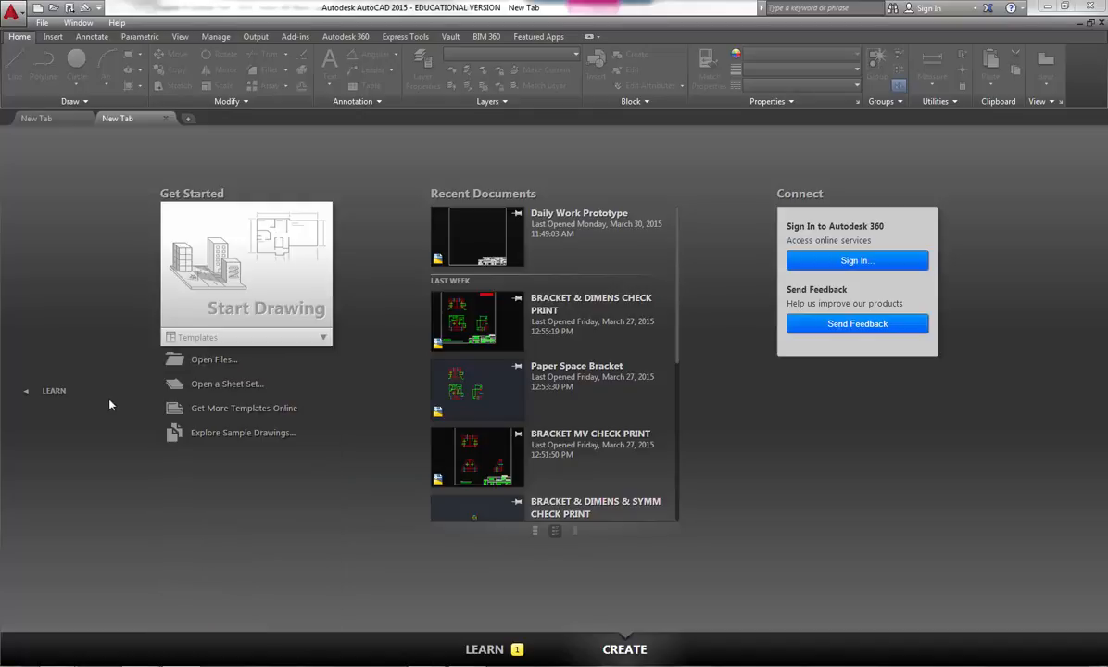
mouse_move(203, 365)
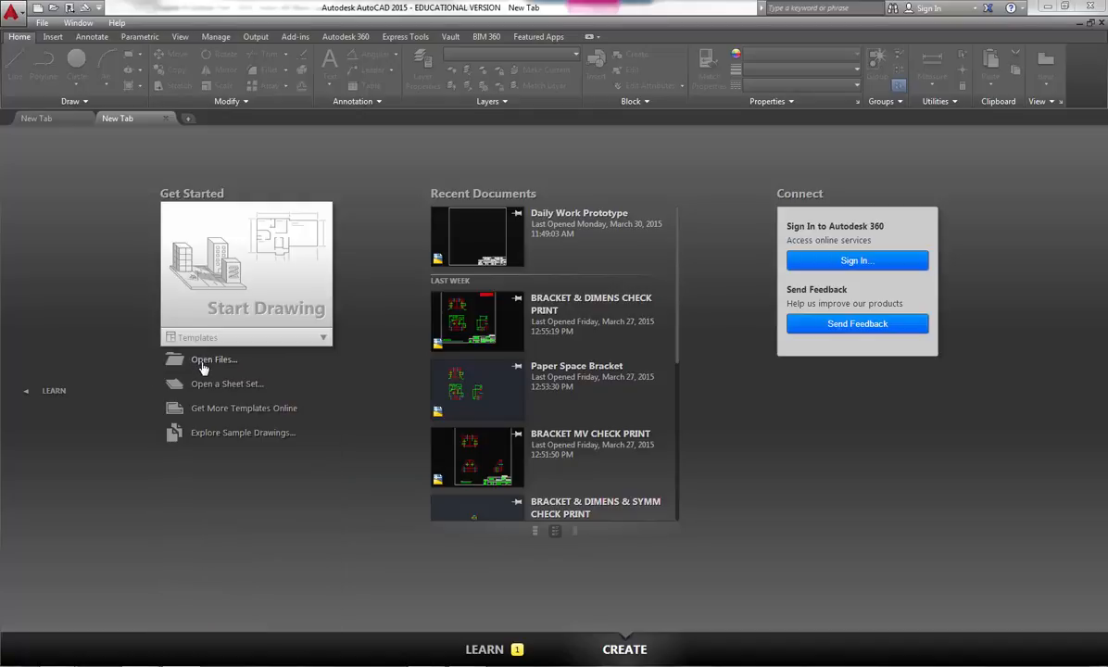
mouse_move(215, 408)
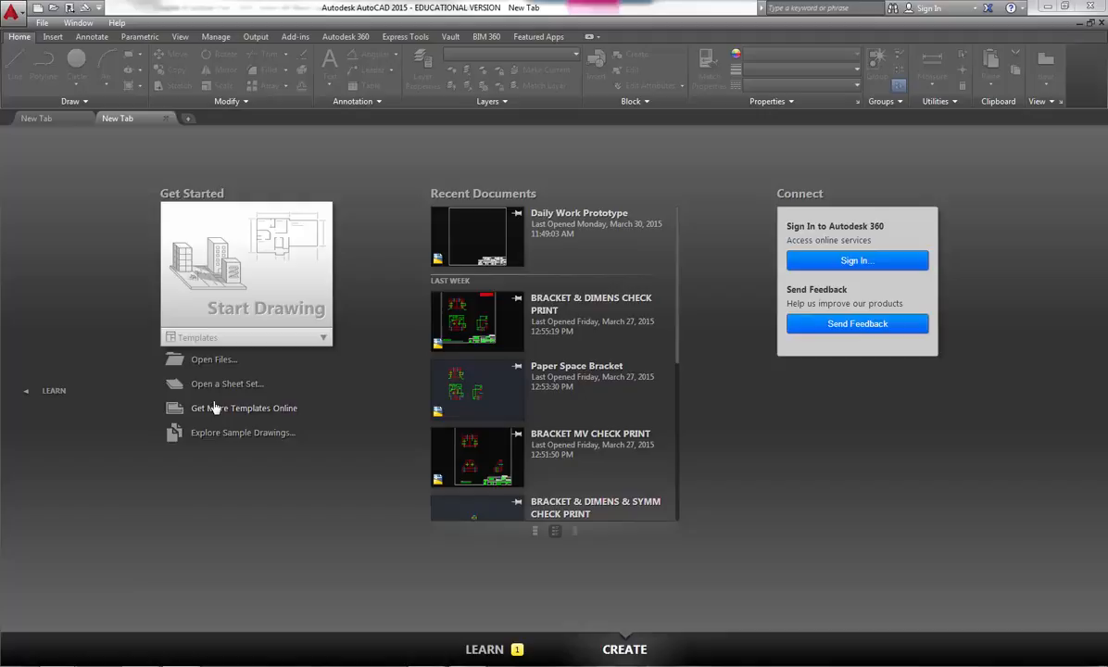
mouse_move(221, 441)
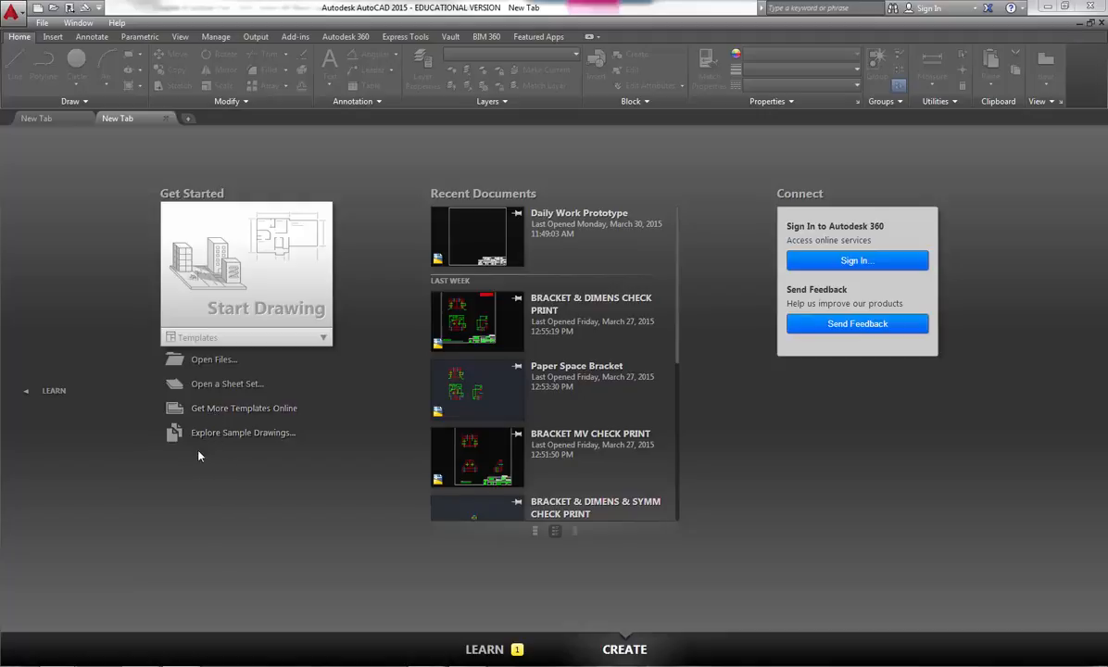
mouse_move(145, 234)
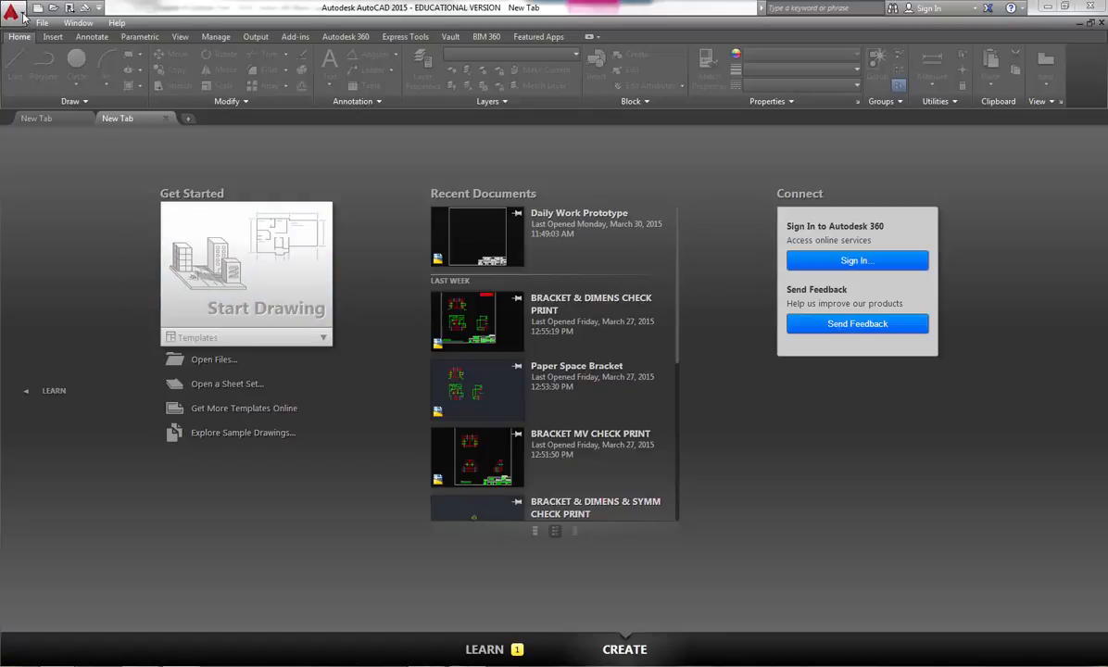
left_click(13, 9)
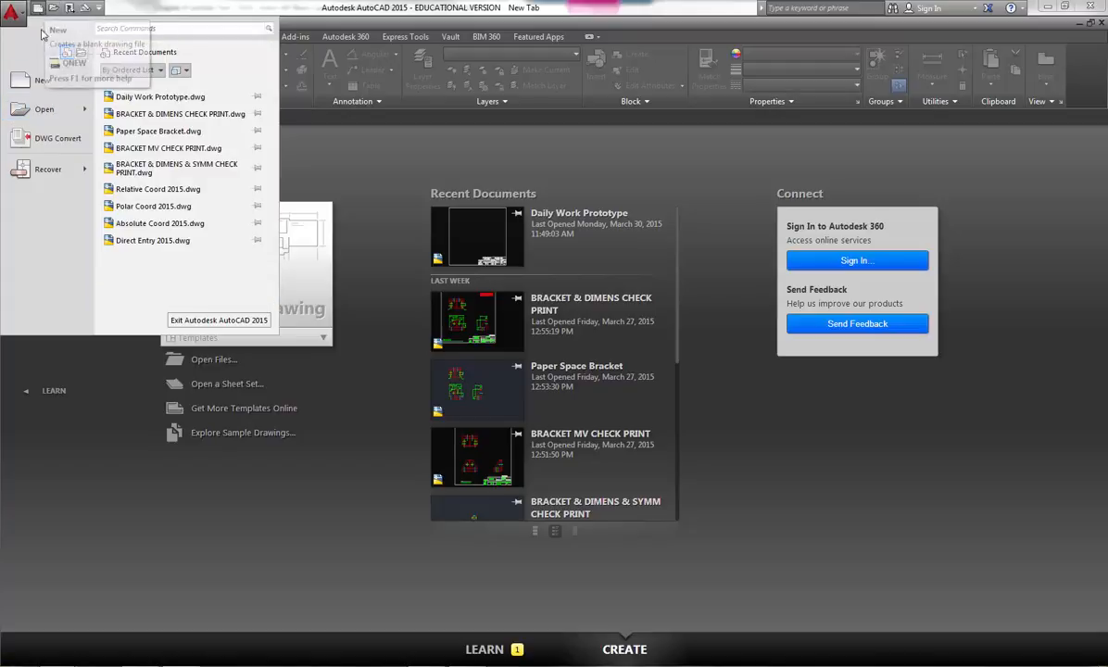
left_click(12, 10)
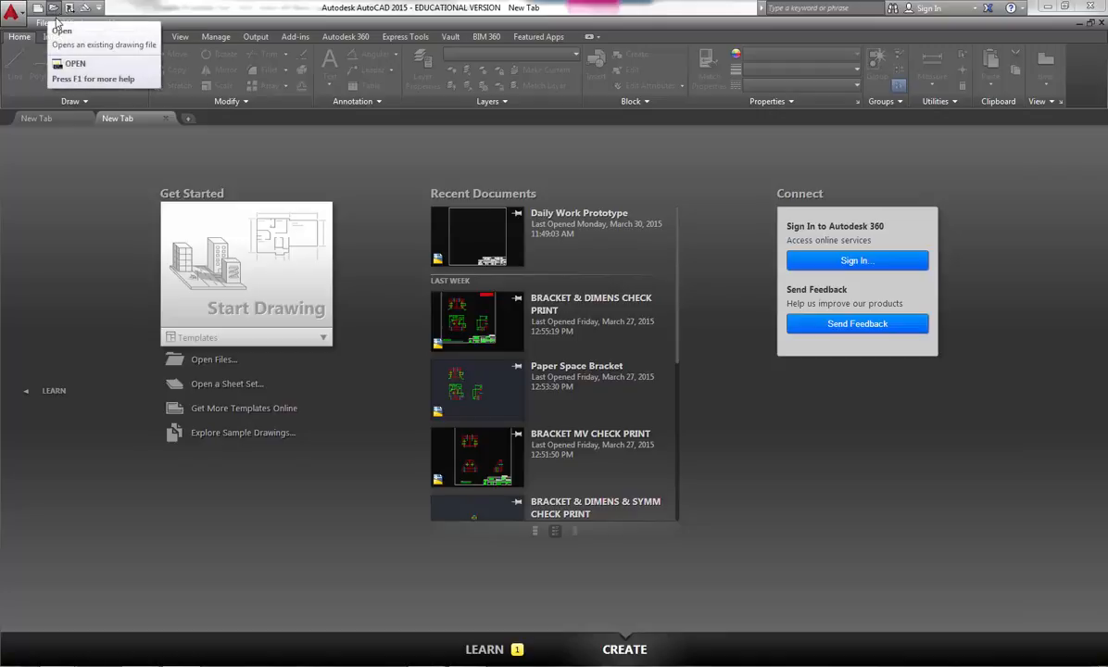
left_click(43, 22)
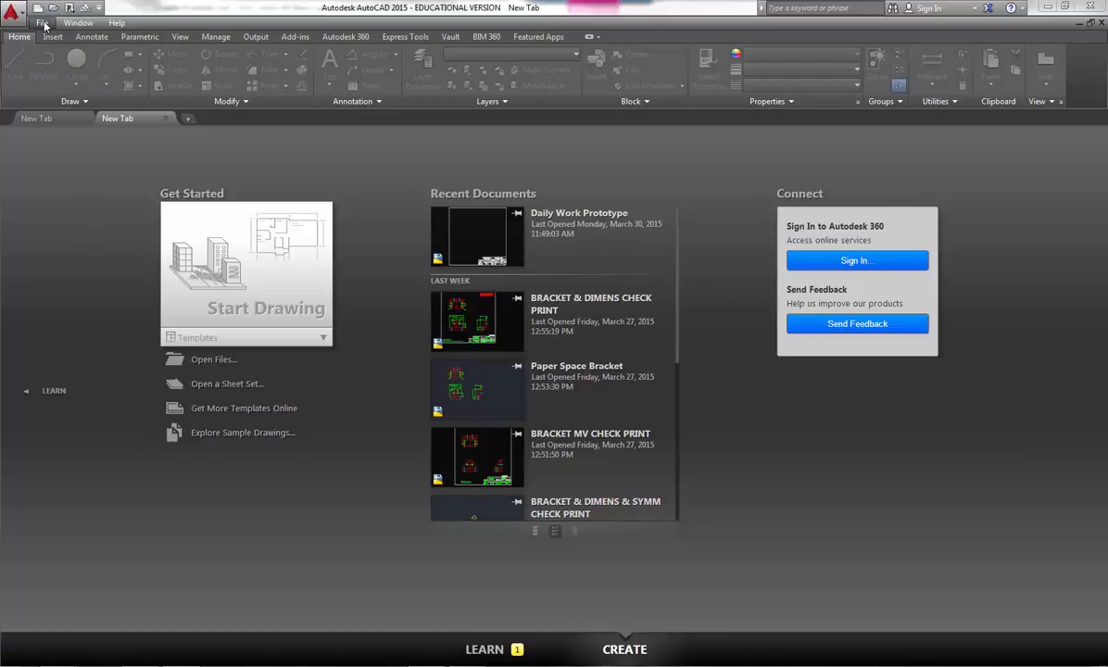
left_click(42, 23)
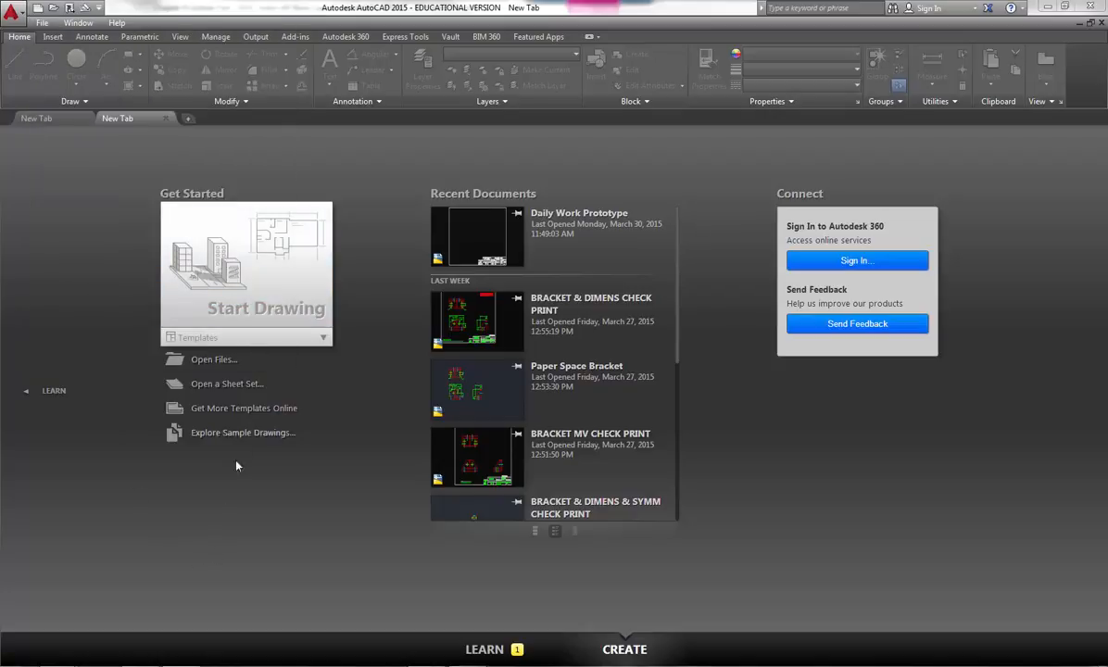
mouse_move(378, 313)
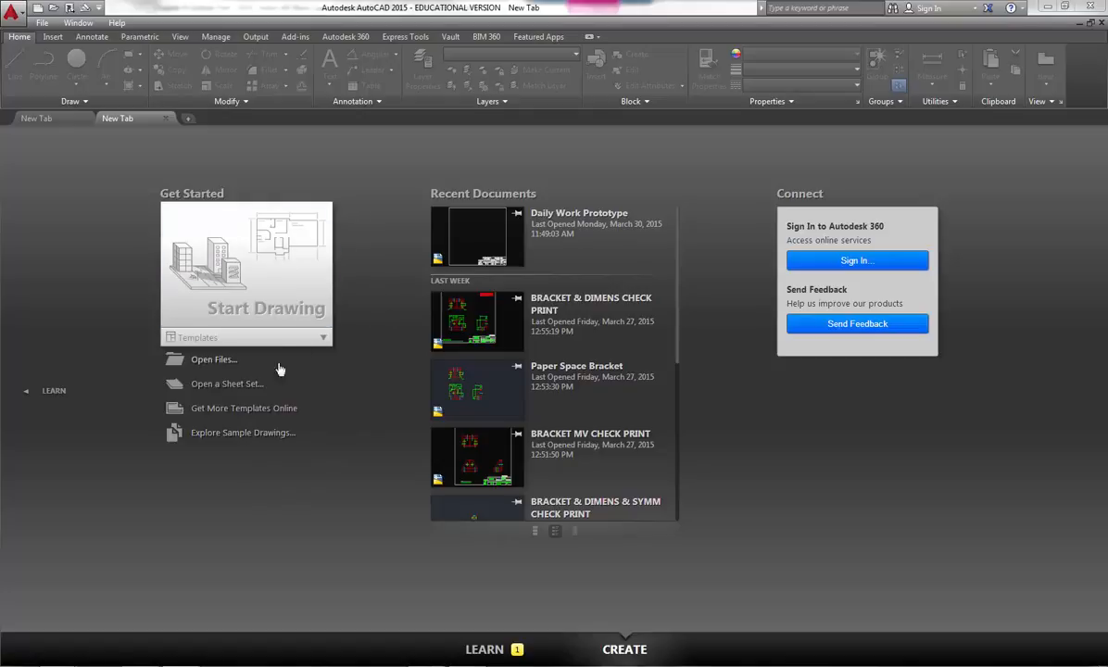
mouse_move(404, 260)
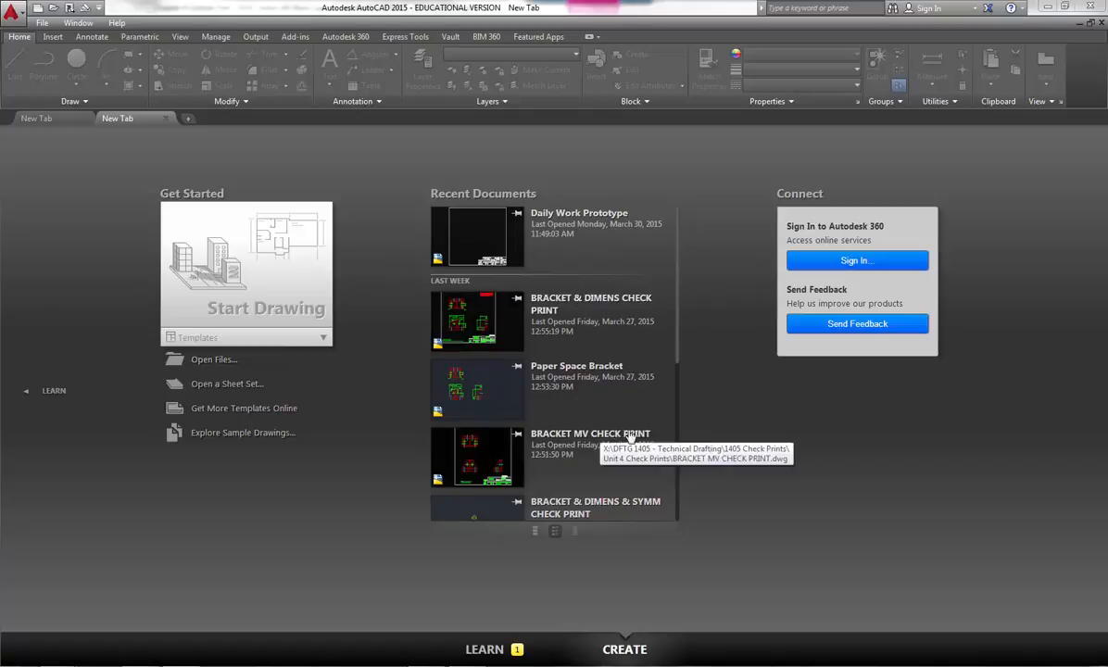
mouse_move(679, 356)
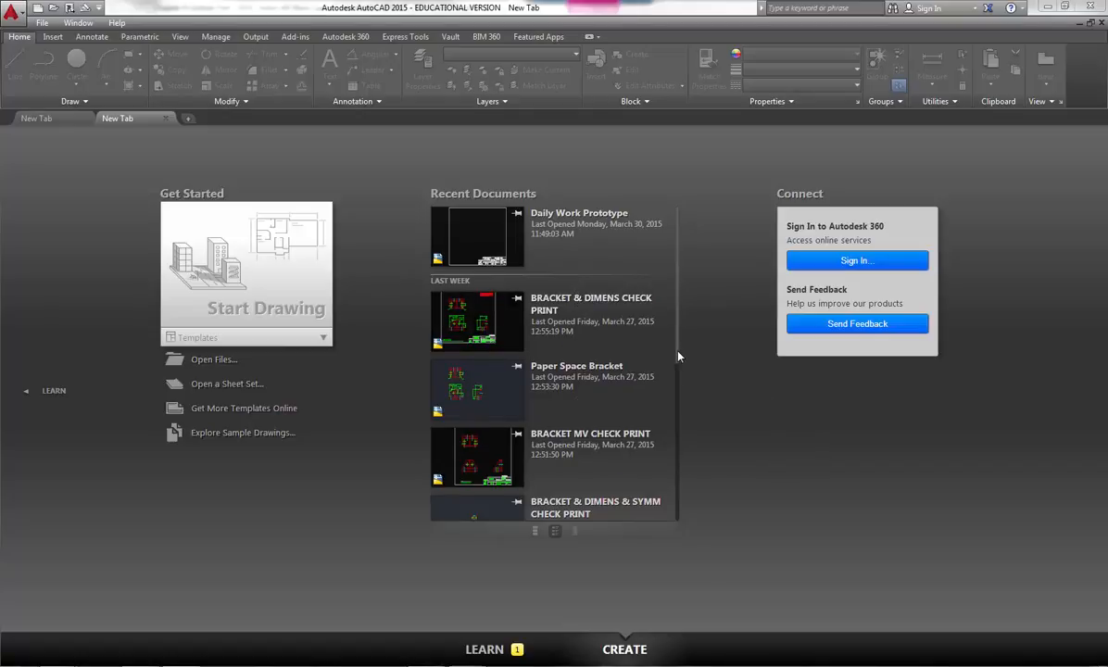
scroll("down", 3)
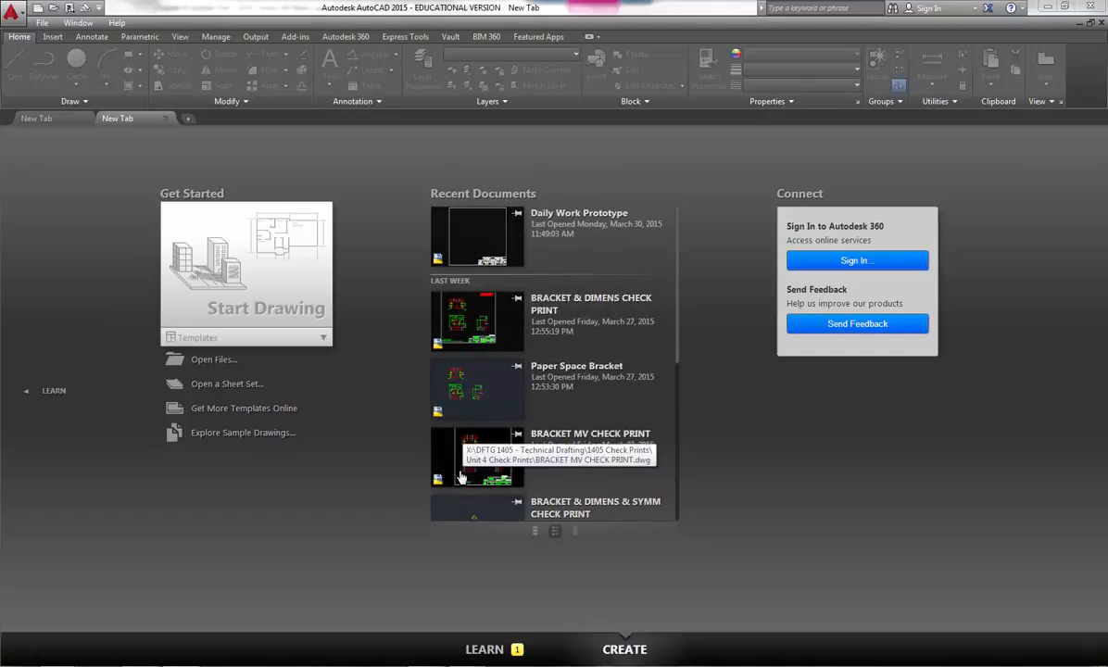
mouse_move(303, 519)
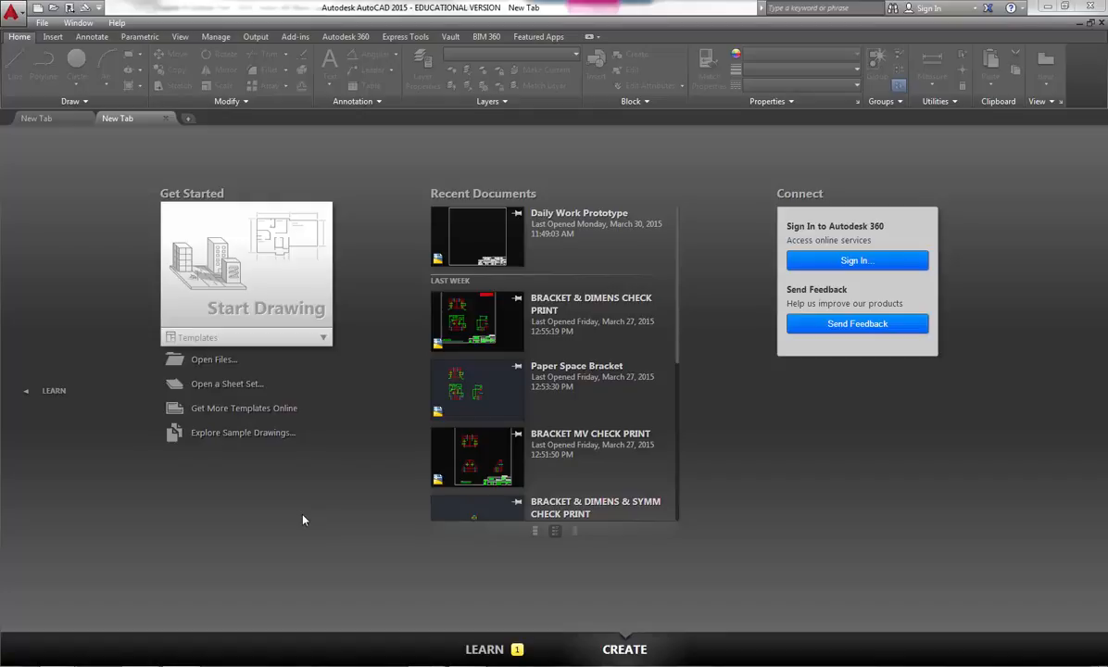
mouse_move(477, 322)
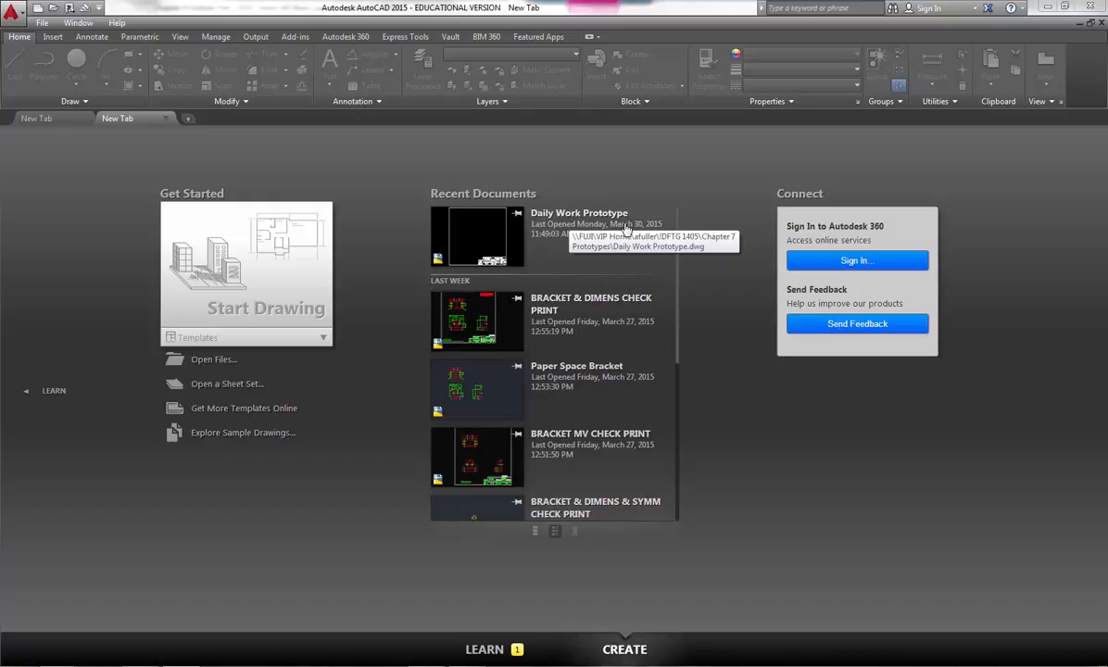
mouse_move(597, 407)
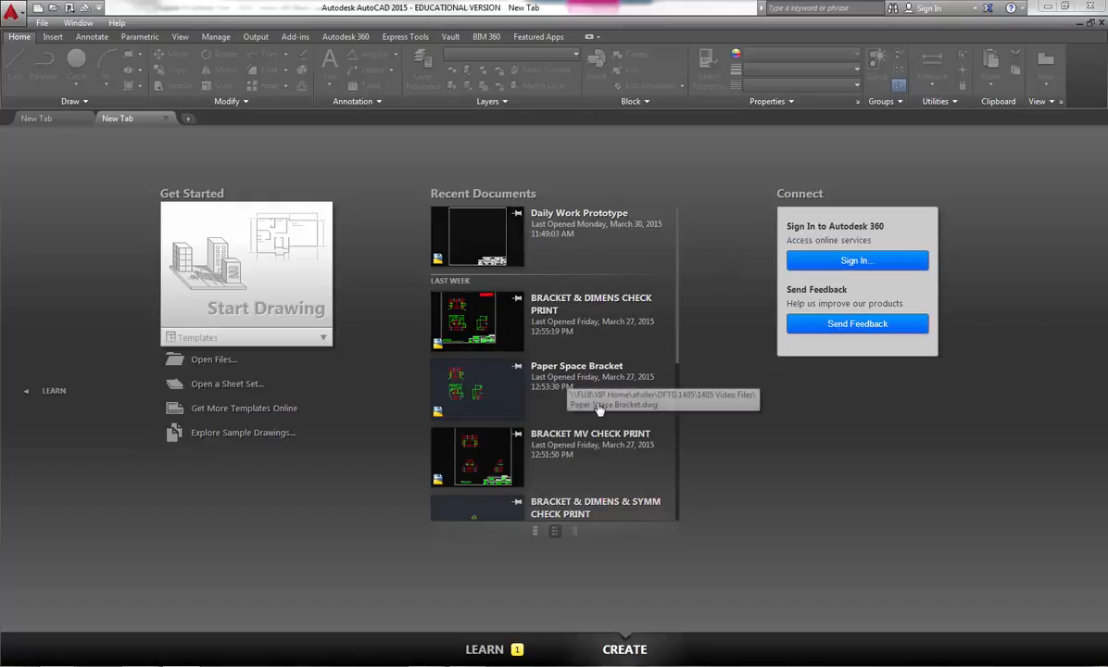
mouse_move(677, 363)
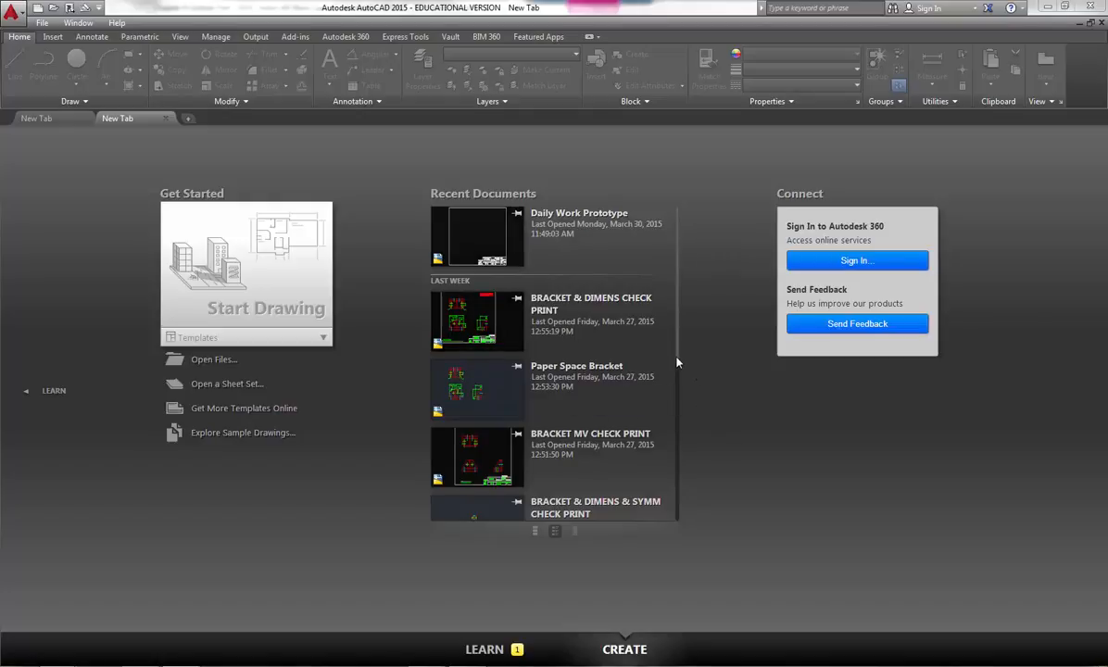
scroll("down", 3)
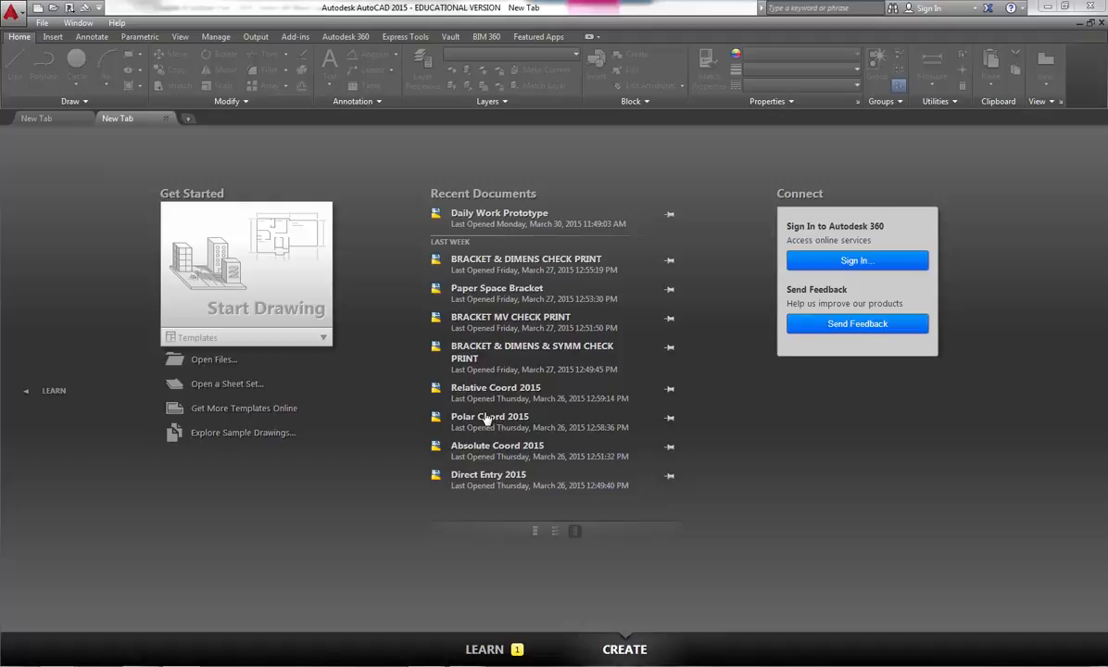
mouse_move(545, 537)
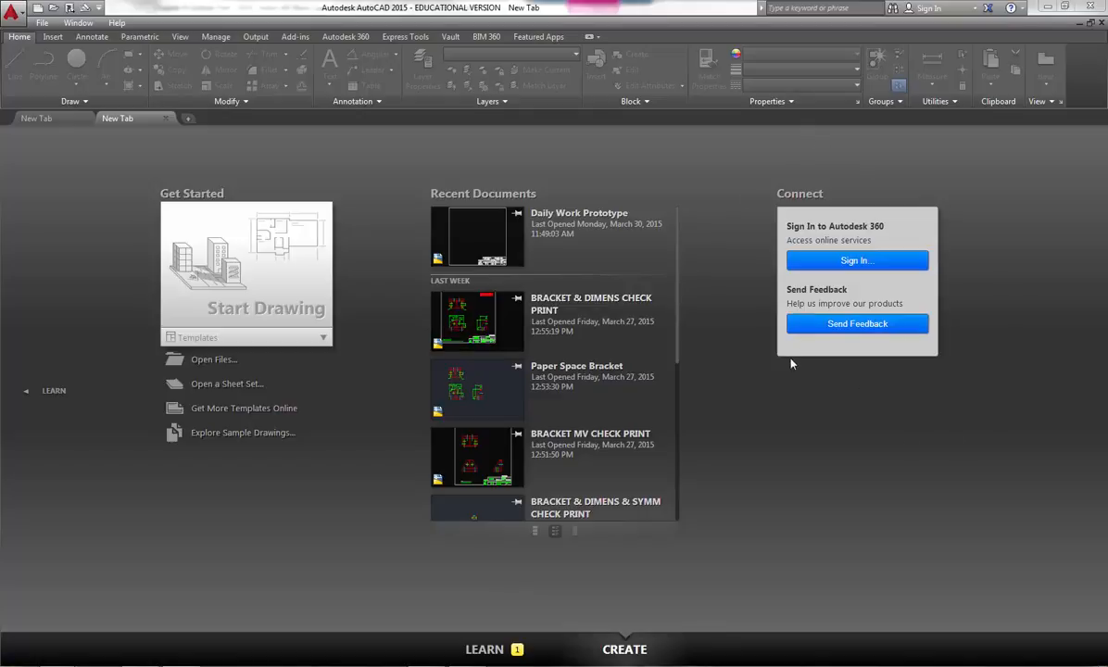
mouse_move(785, 363)
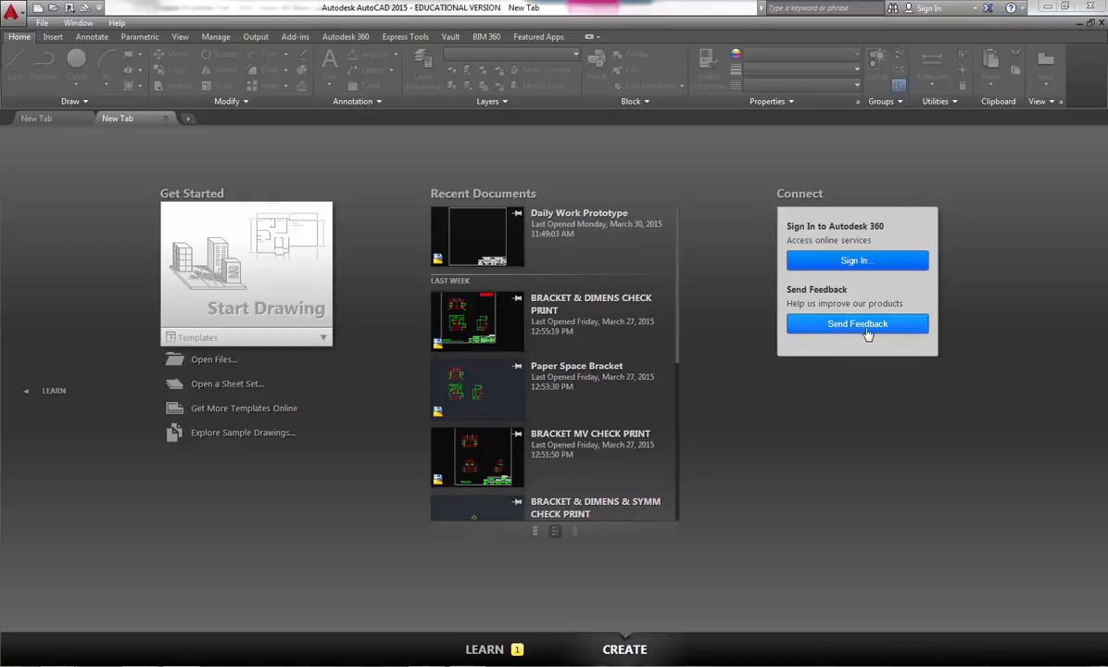
mouse_move(739, 507)
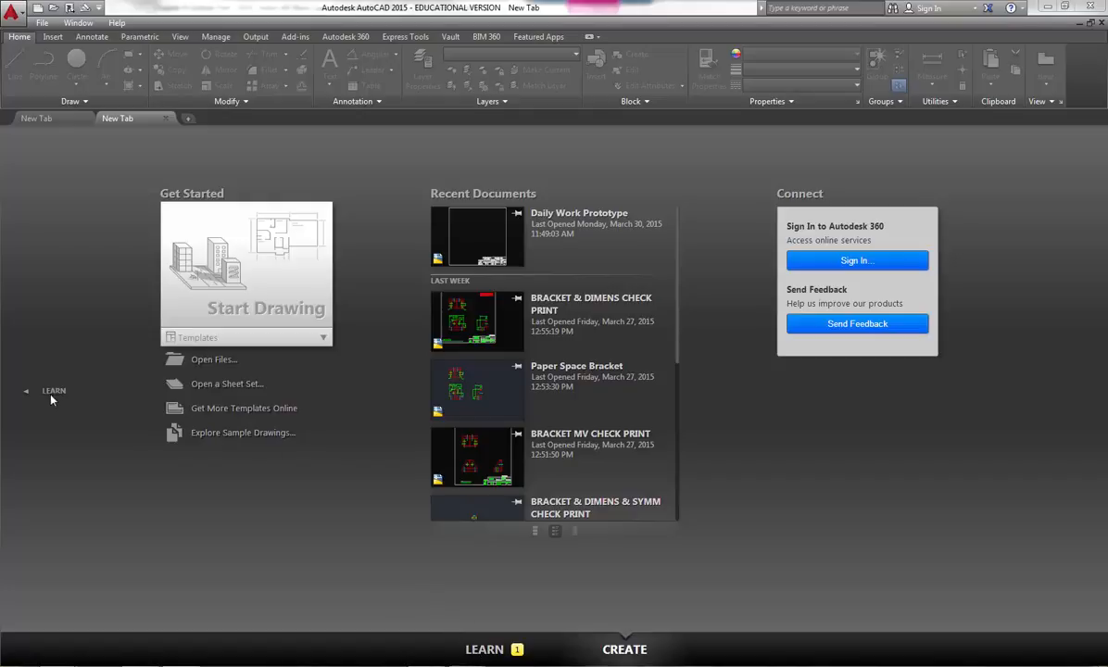
mouse_move(48, 396)
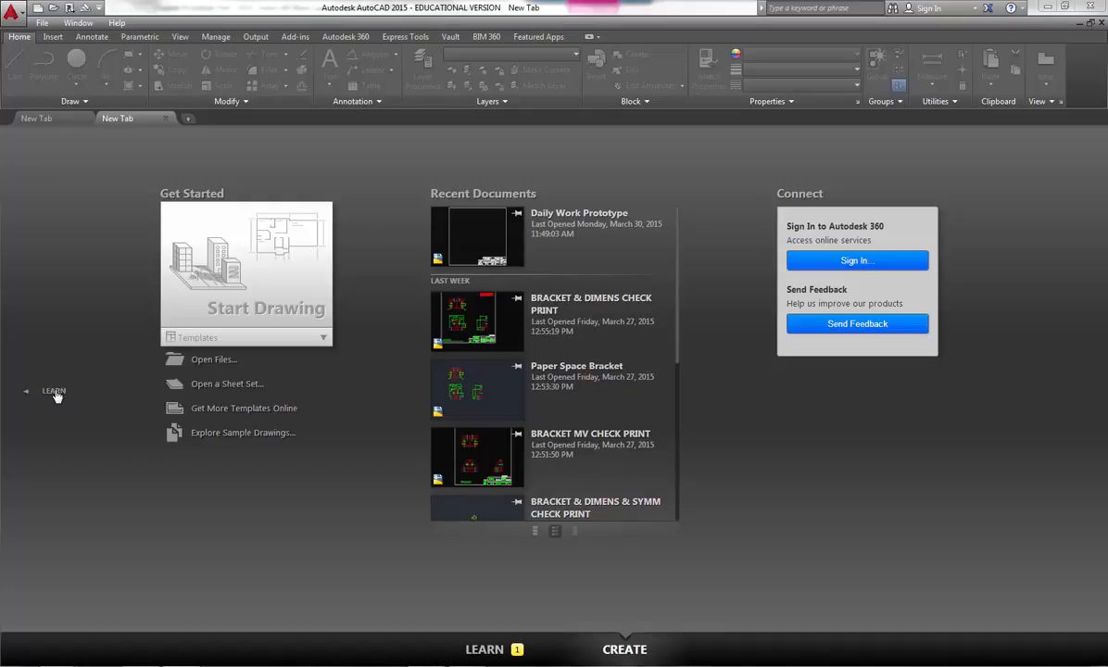
Step: Switch the start page to the Learn screen with What's New, videos and tips
left_click(484, 649)
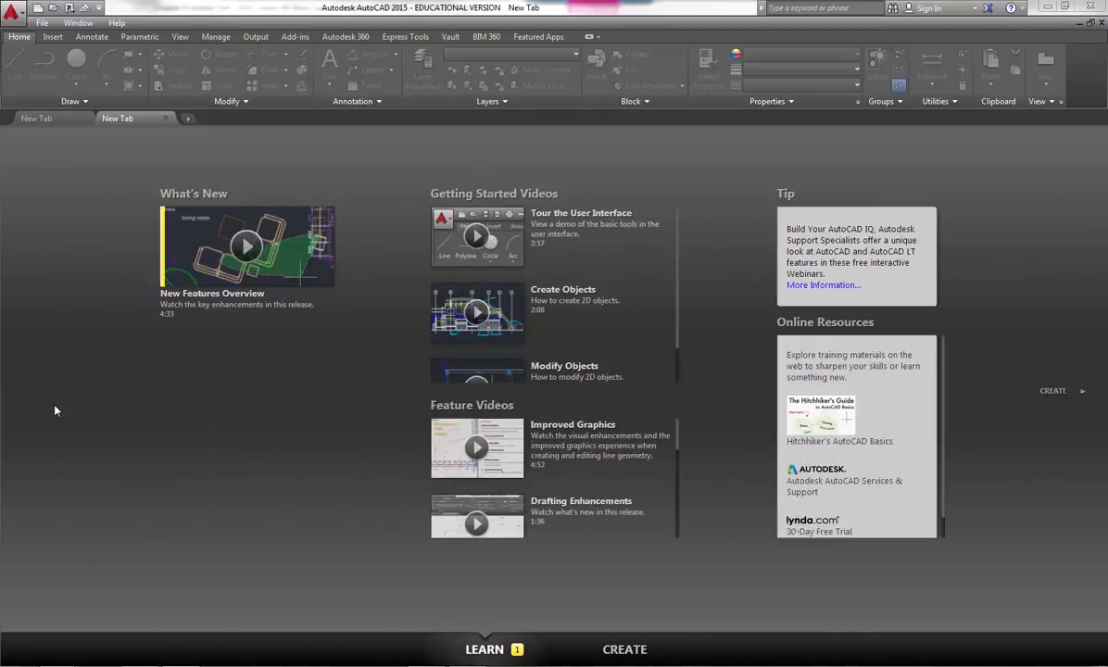
mouse_move(299, 268)
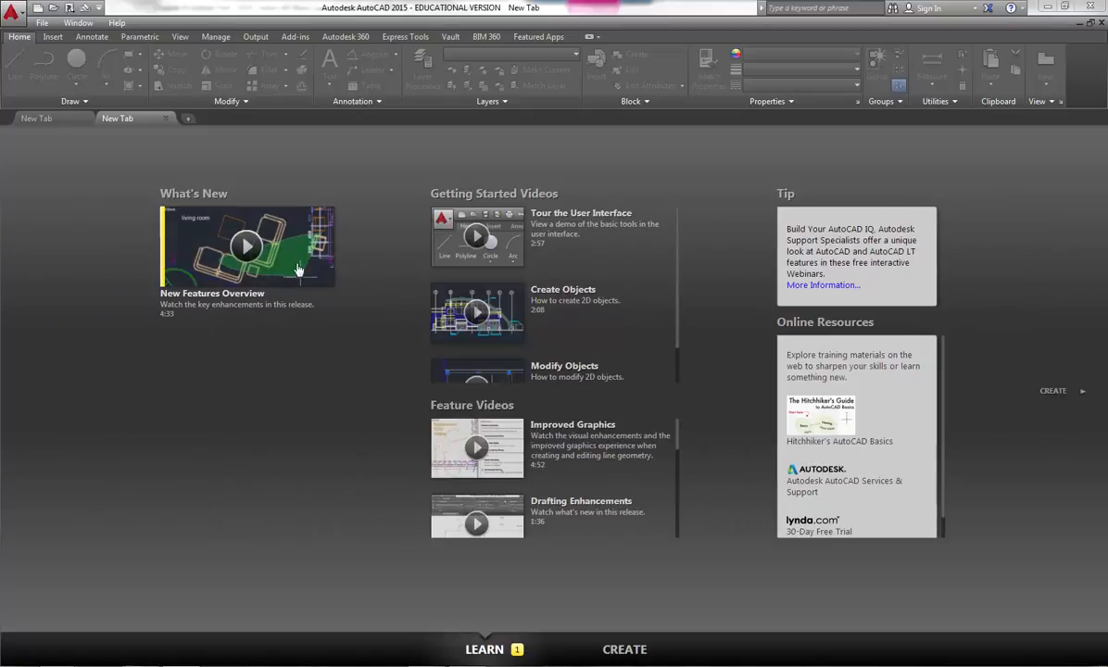
mouse_move(209, 344)
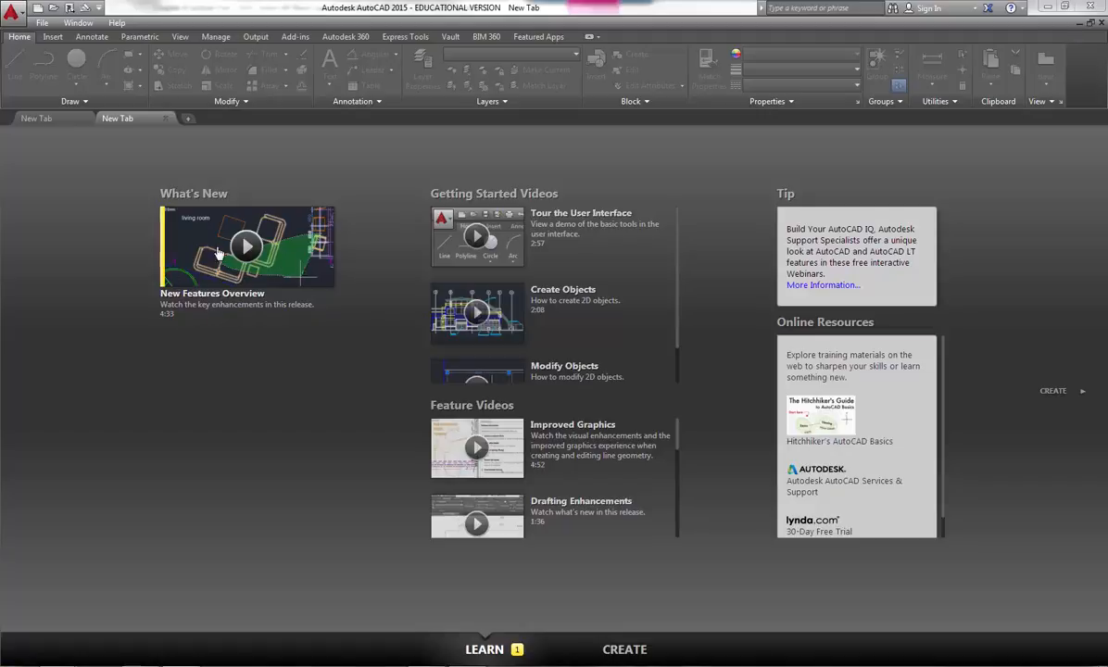
mouse_move(189, 348)
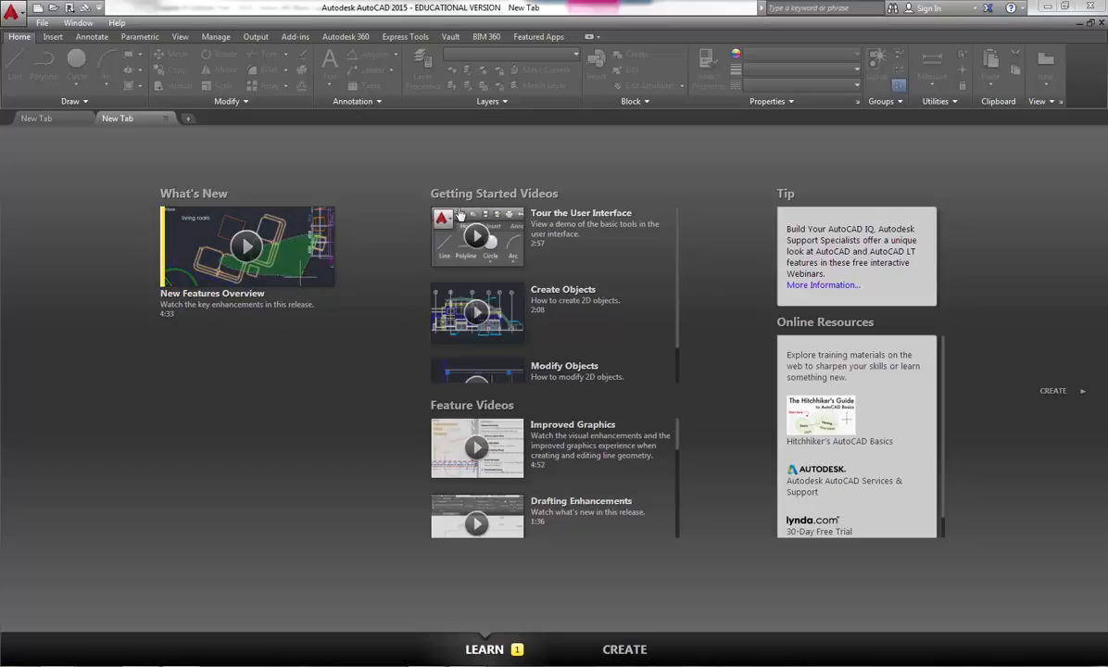
mouse_move(549, 250)
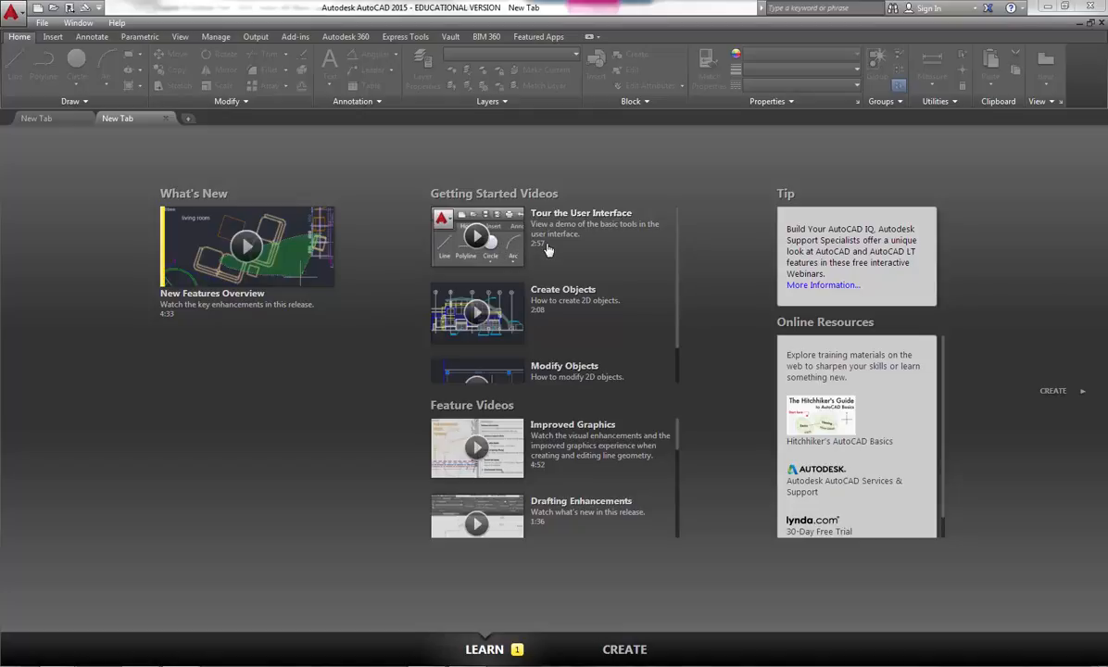
mouse_move(542, 257)
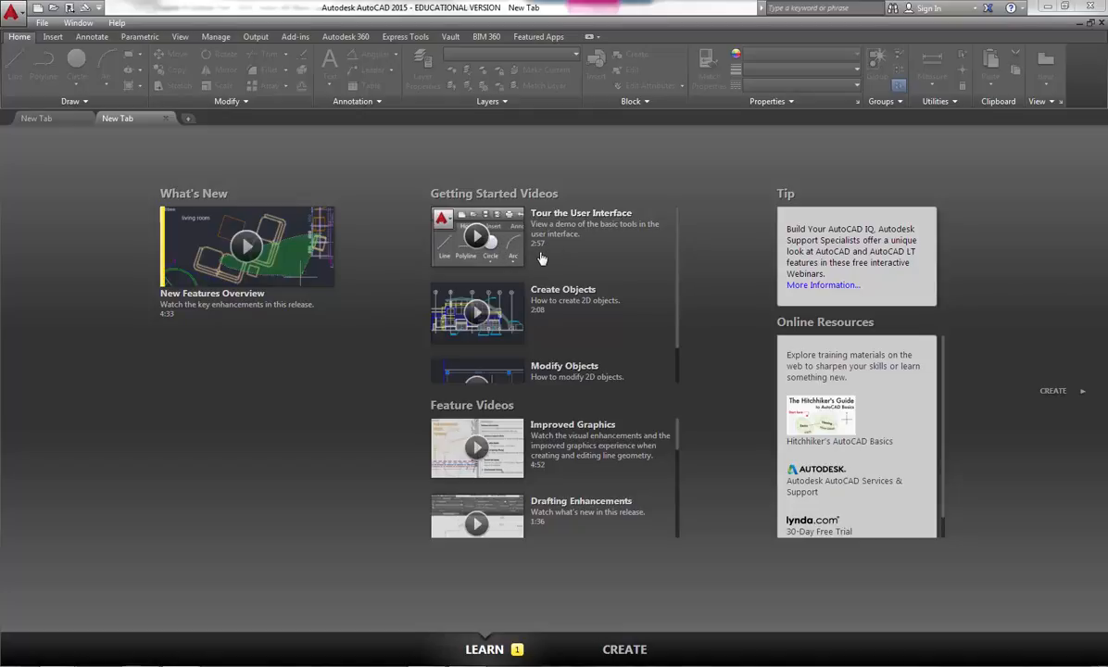
mouse_move(541, 304)
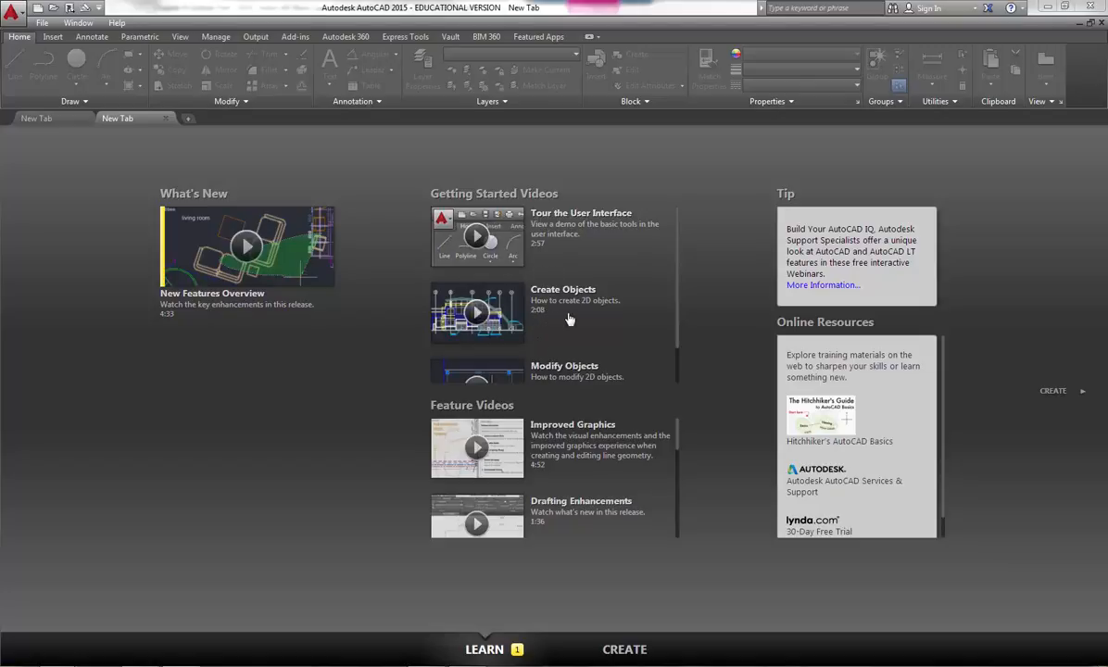
Step: Browse Feature Videos and Online Resources, then return to the Create screen
scroll("down", 3)
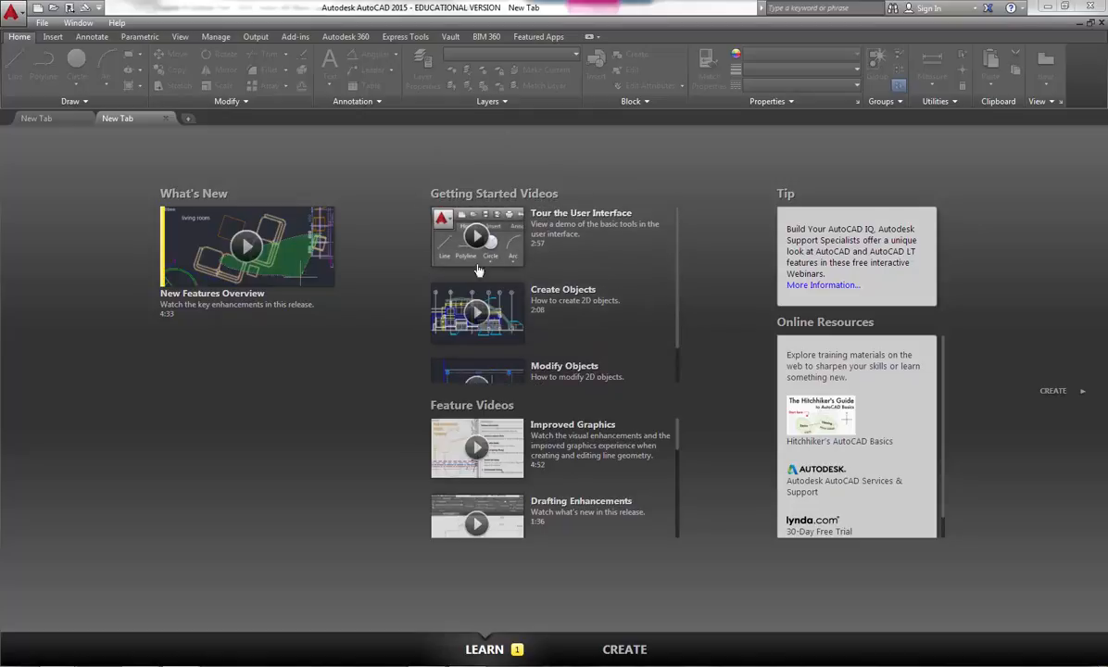
mouse_move(669, 445)
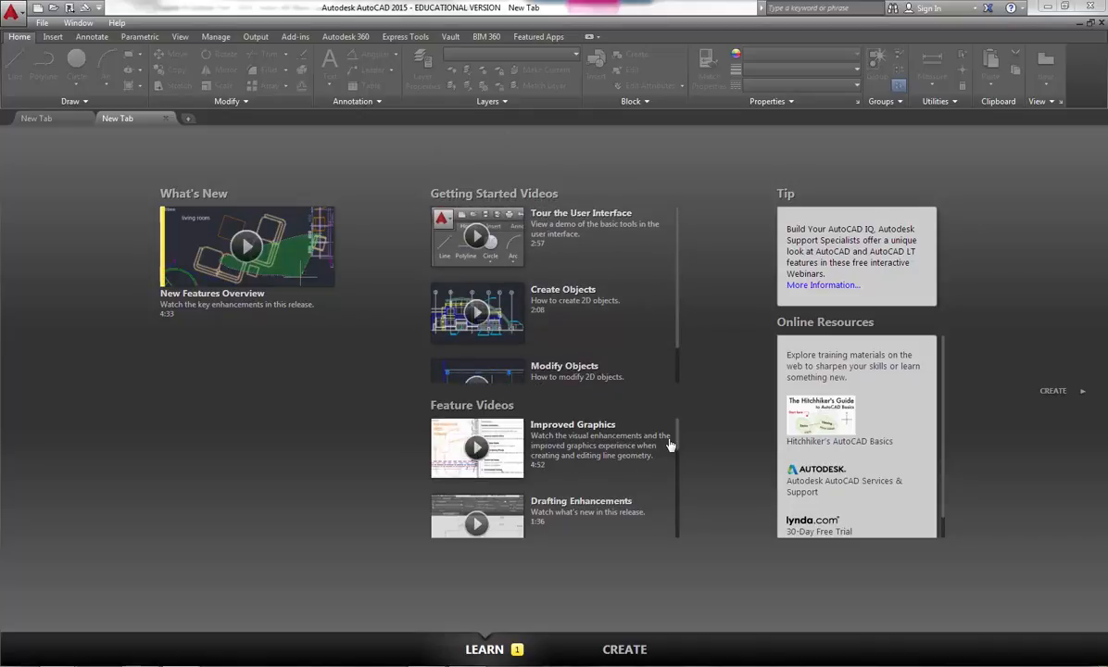
scroll("down", 3)
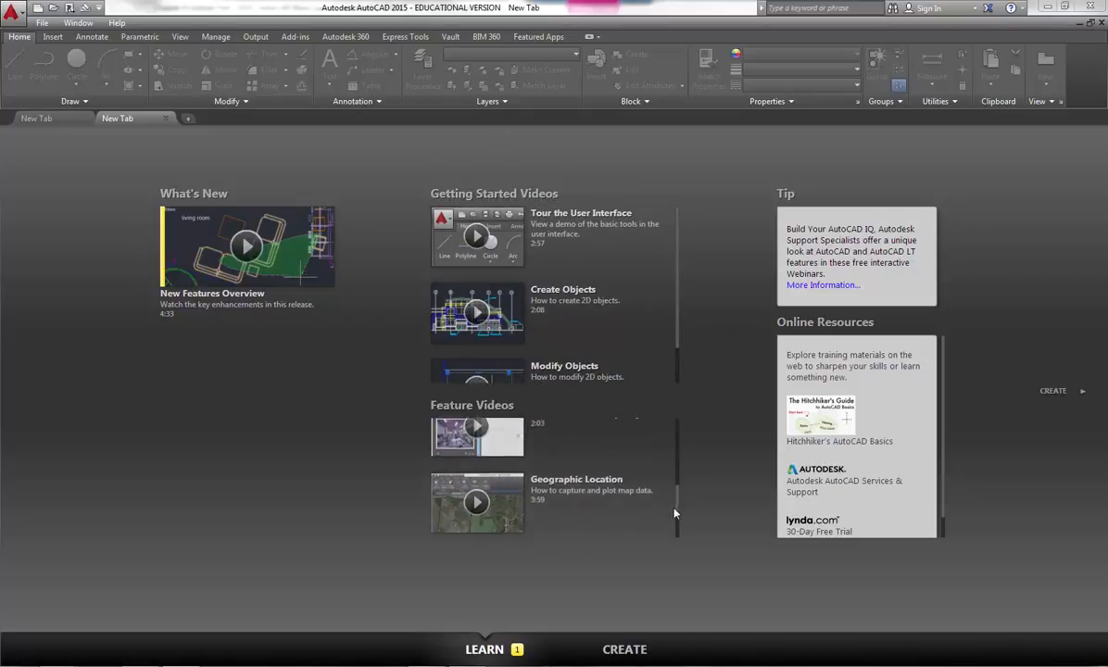
scroll("down", 3)
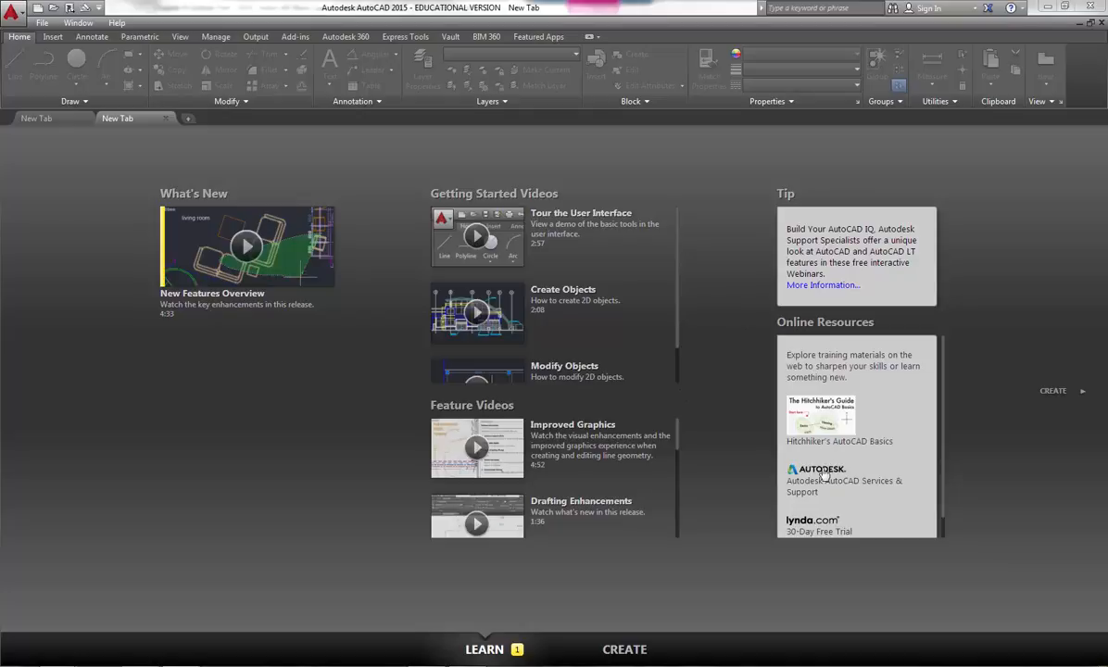
mouse_move(947, 447)
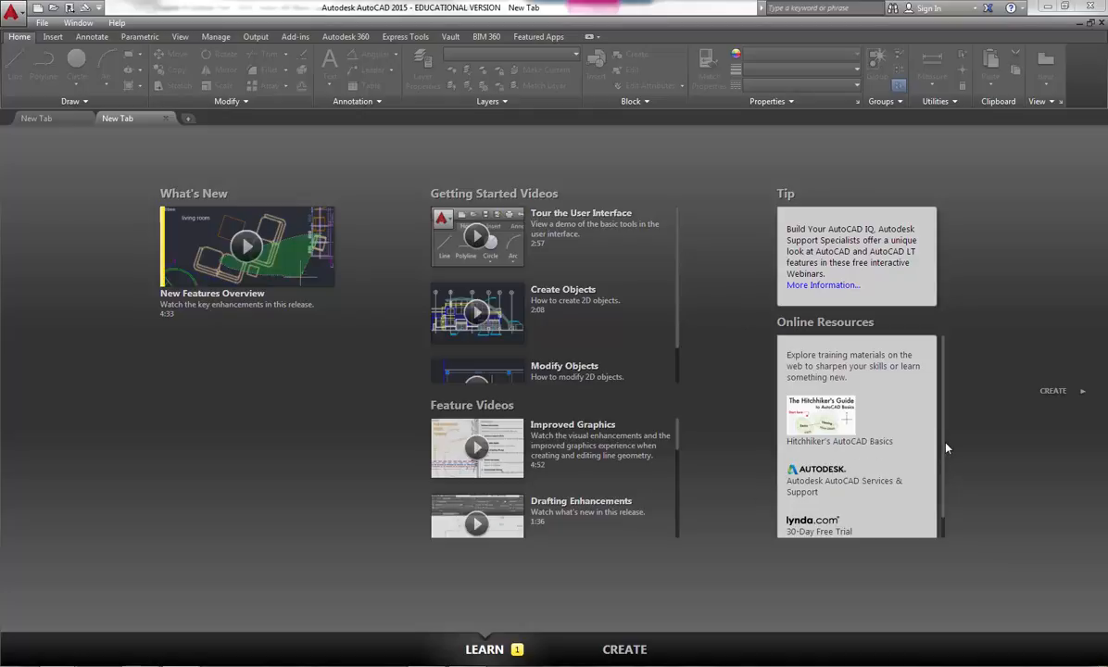
scroll("down", 3)
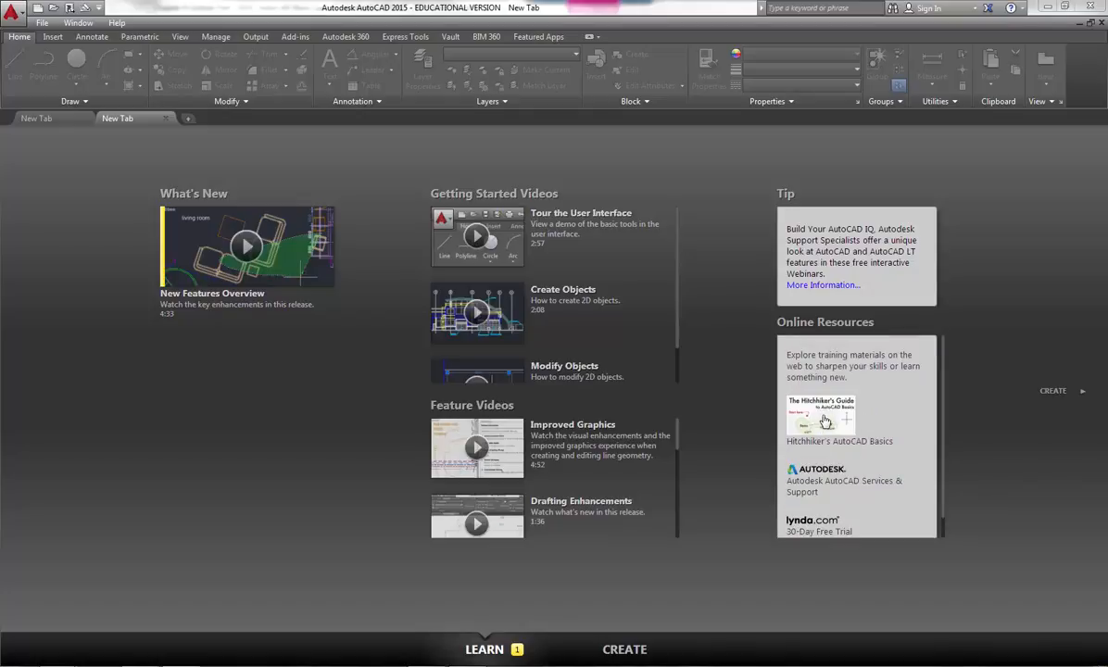
scroll("down", 3)
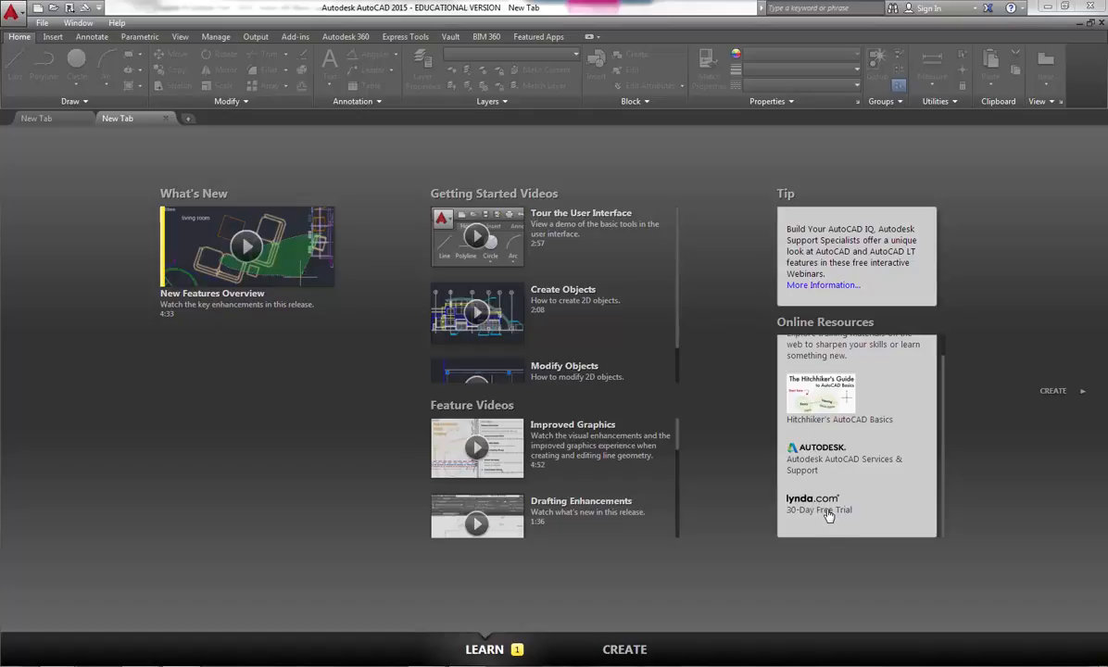
mouse_move(804, 512)
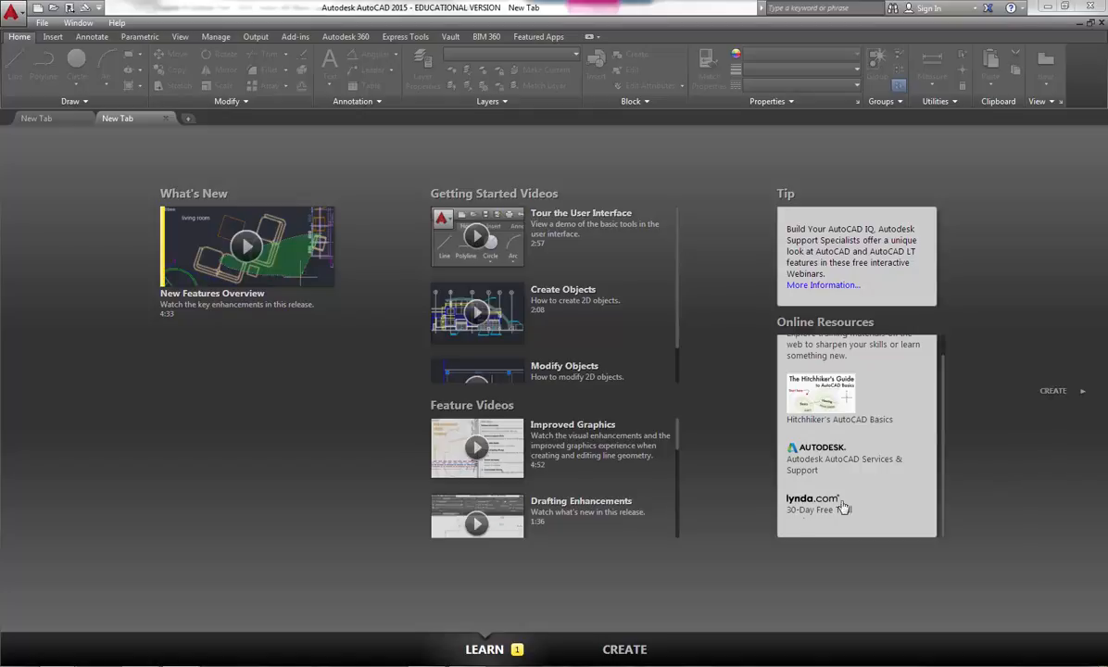
mouse_move(815, 521)
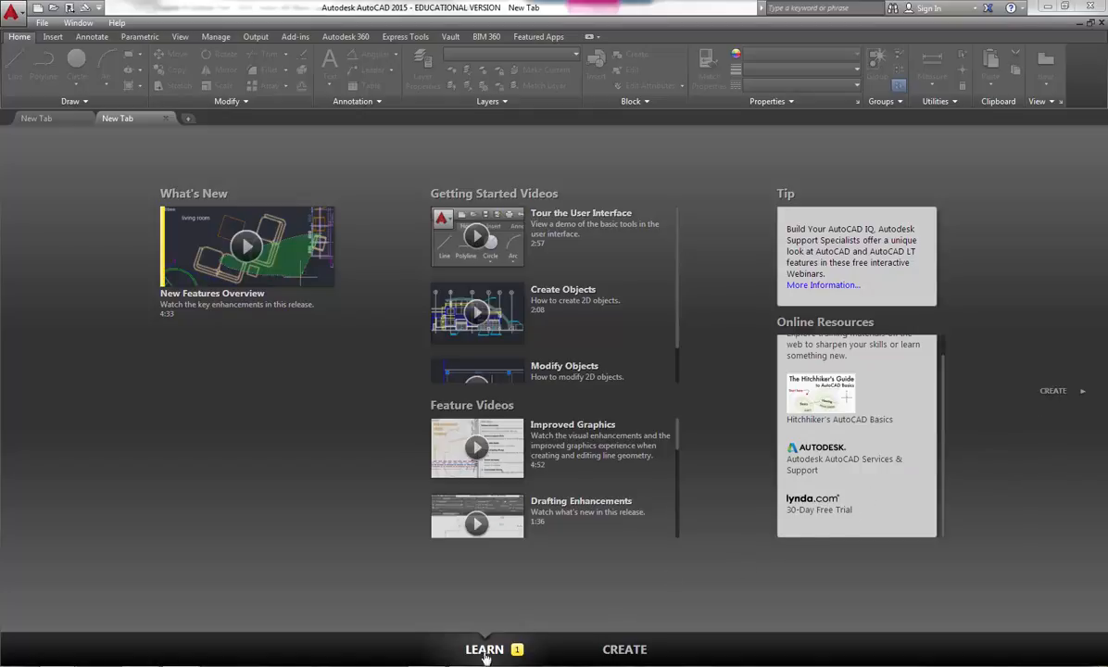
left_click(624, 648)
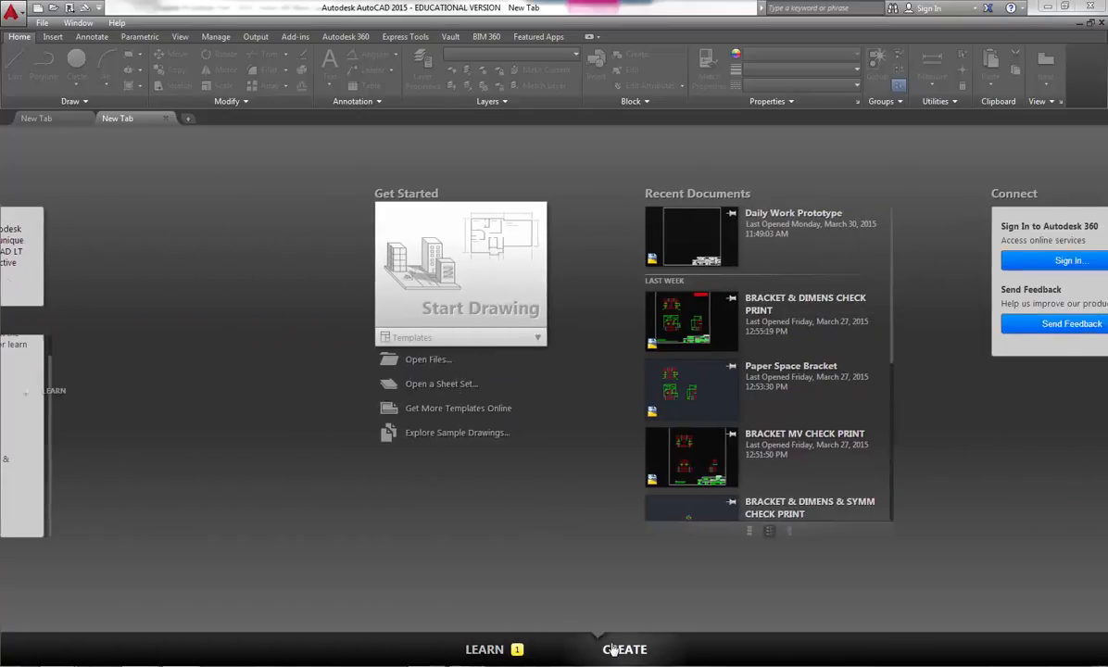